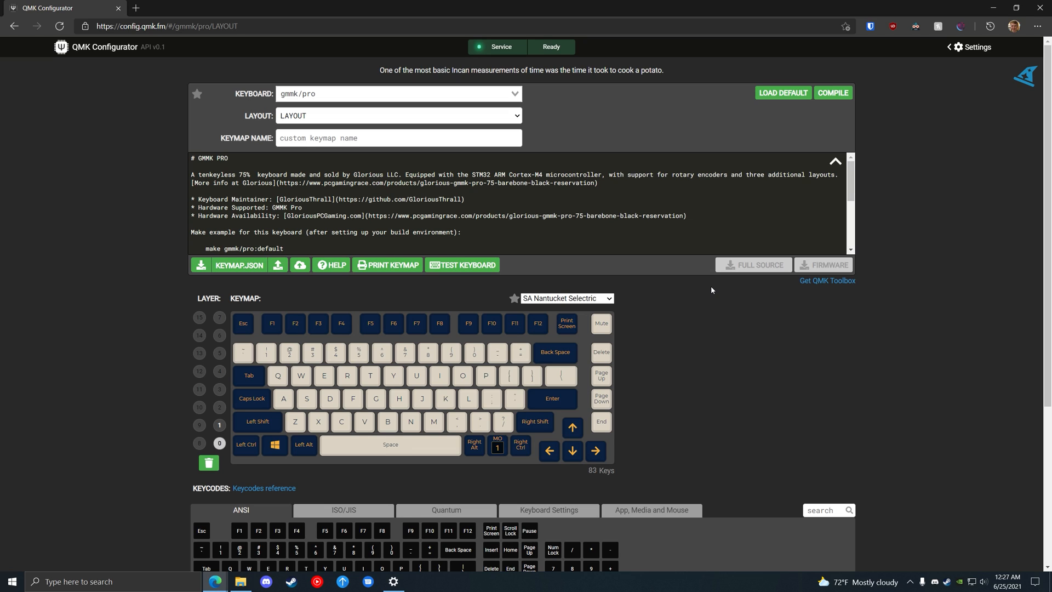
Keep gmmk/pro selected as the keyboard and review the keymap layout.
click(396, 93)
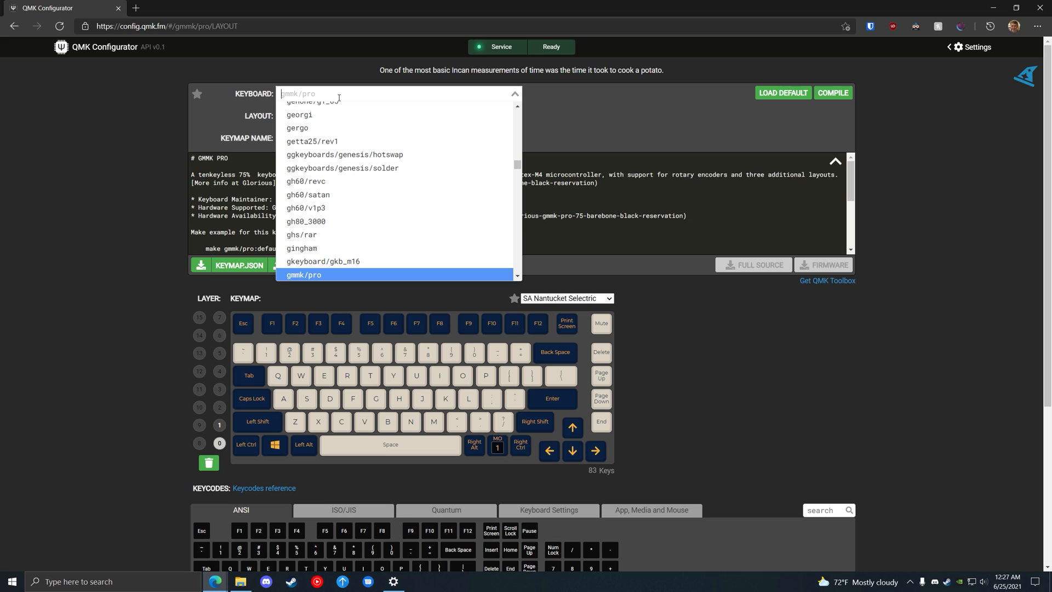
click(303, 274)
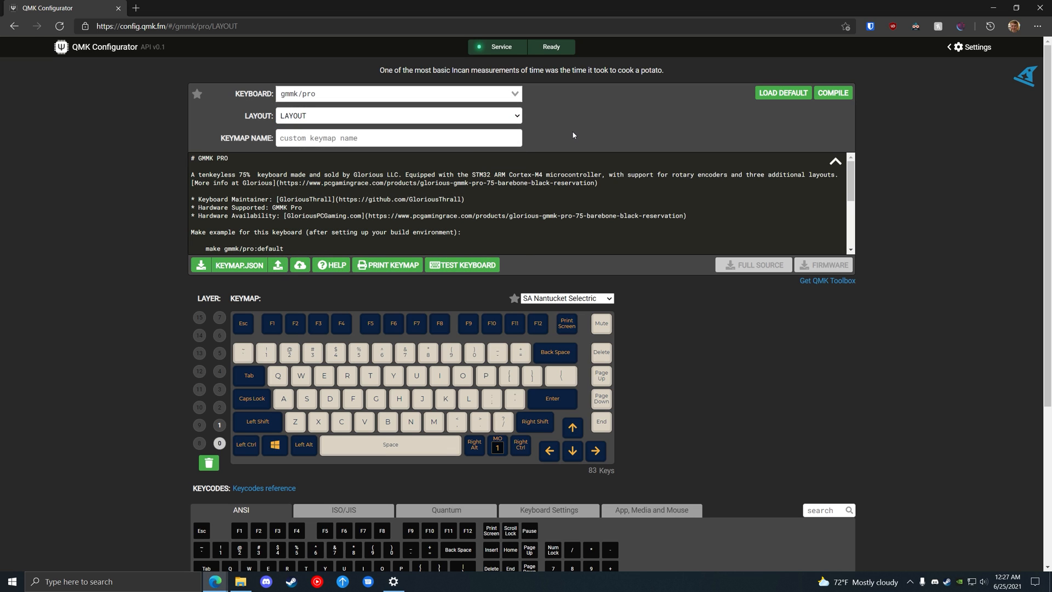
mouse_move(626, 177)
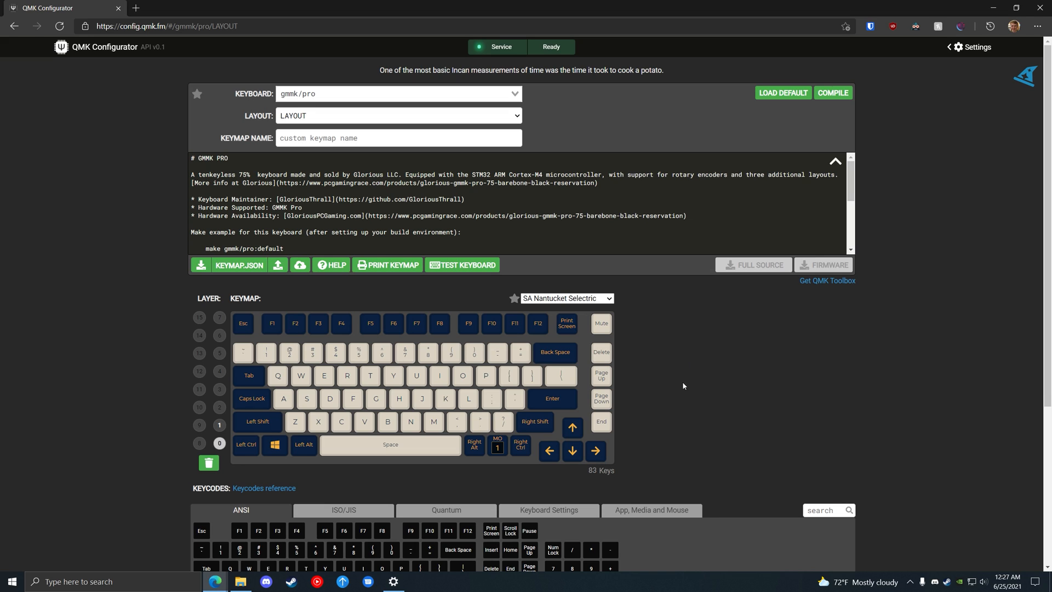
mouse_move(700, 342)
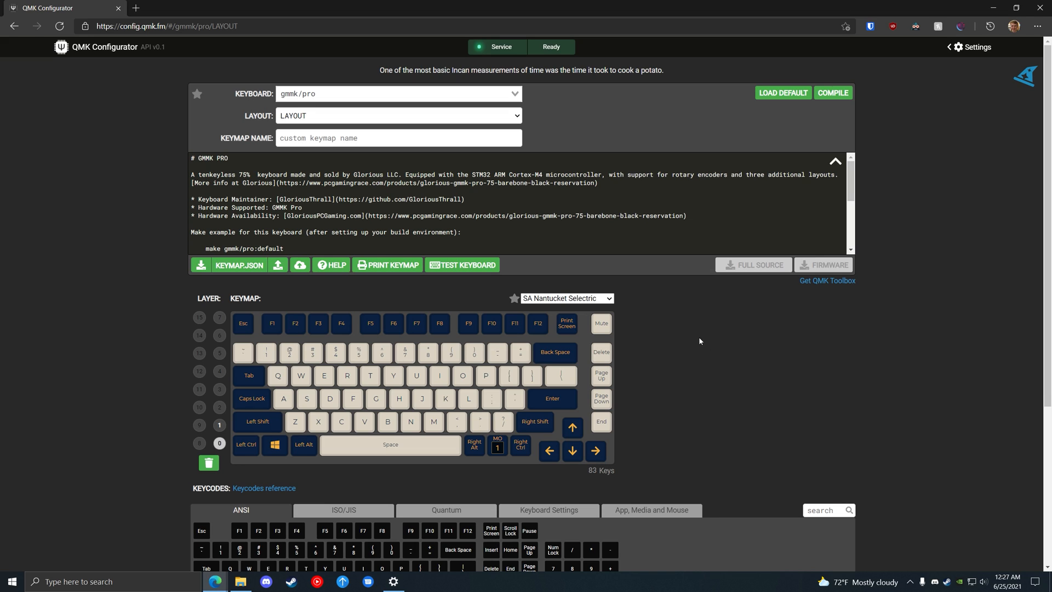
mouse_move(598, 352)
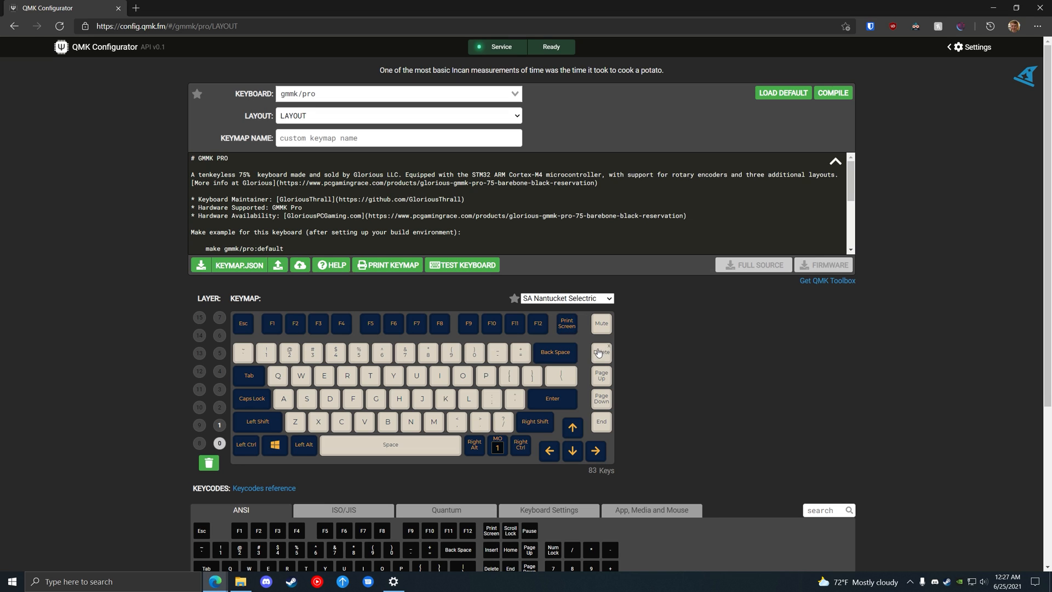
mouse_move(724, 395)
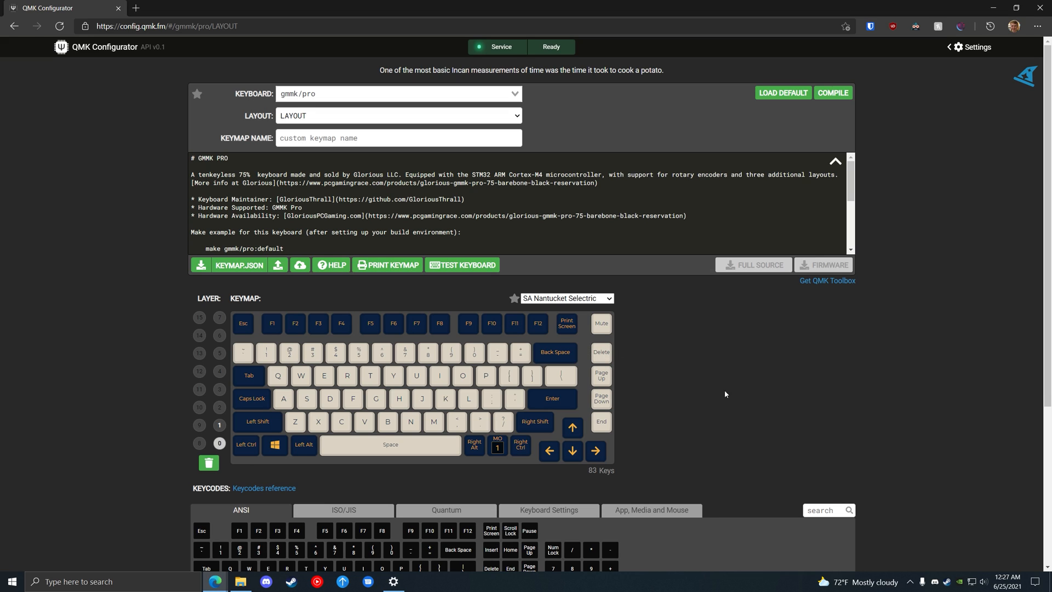
mouse_move(681, 366)
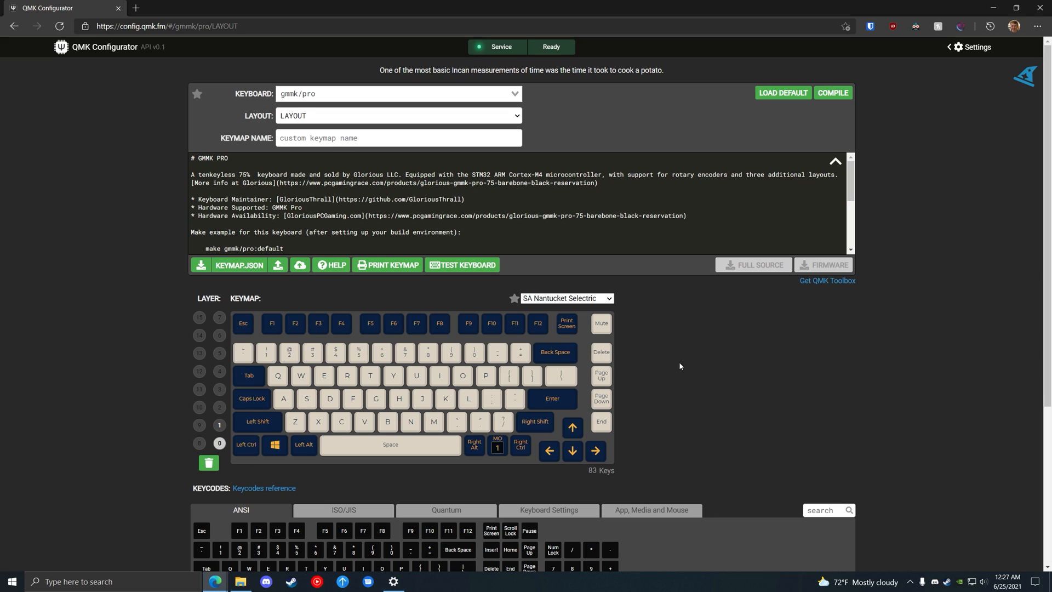
mouse_move(957, 441)
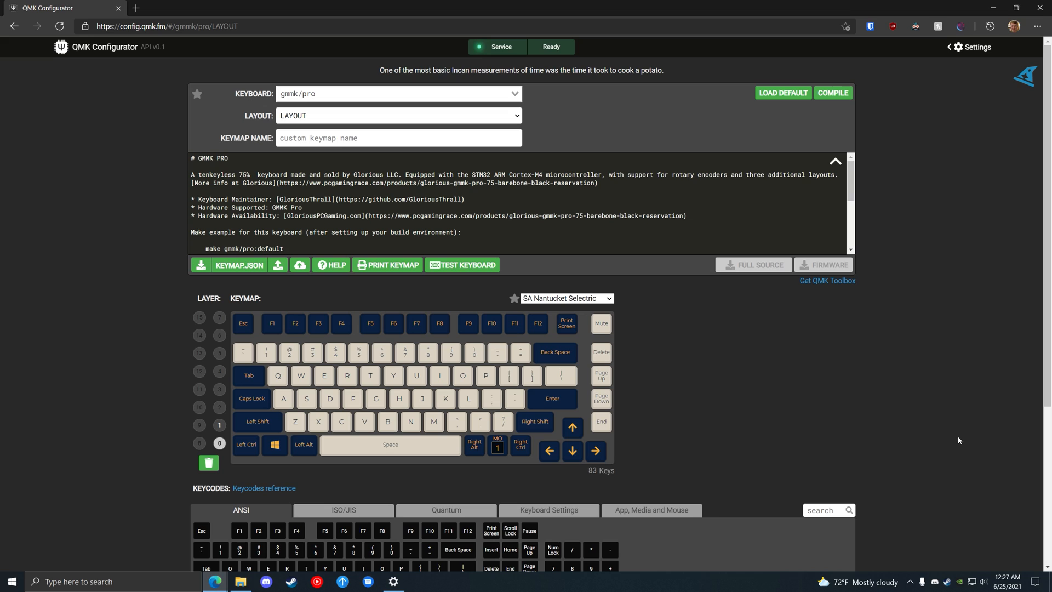
mouse_move(600, 330)
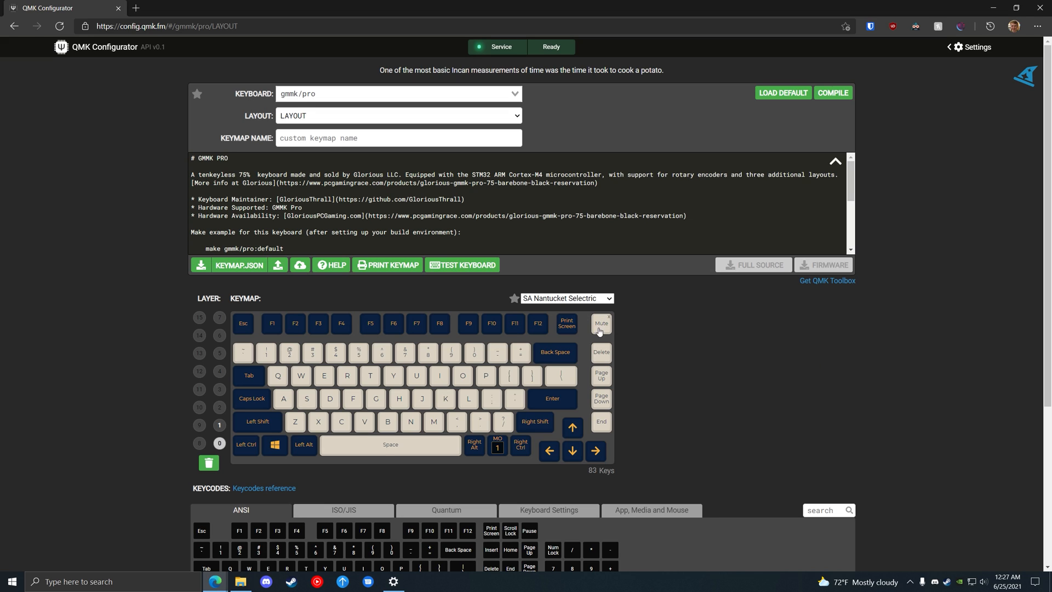
mouse_move(615, 298)
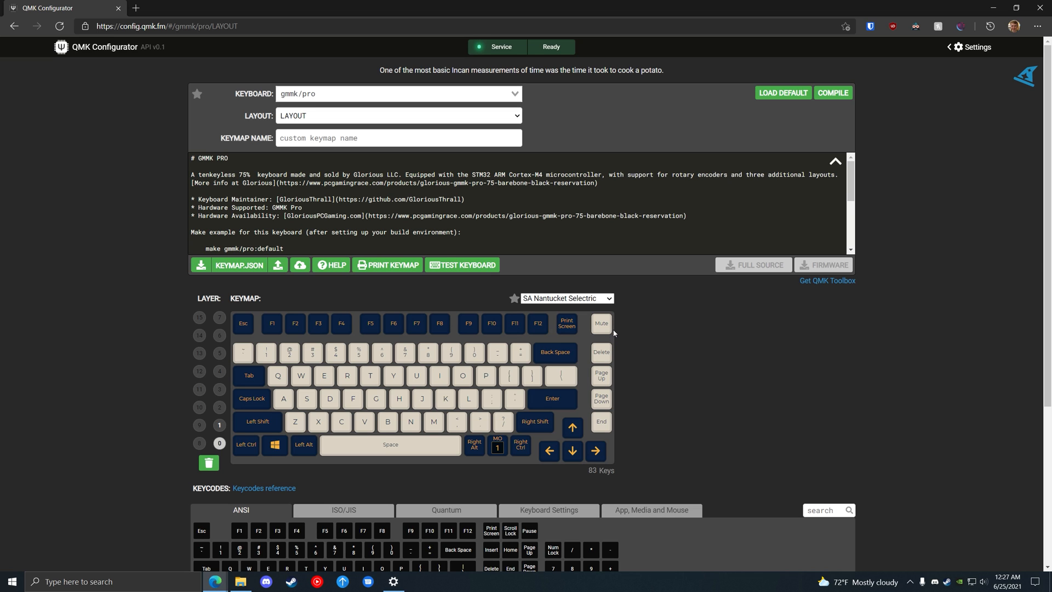
scroll(down, 3)
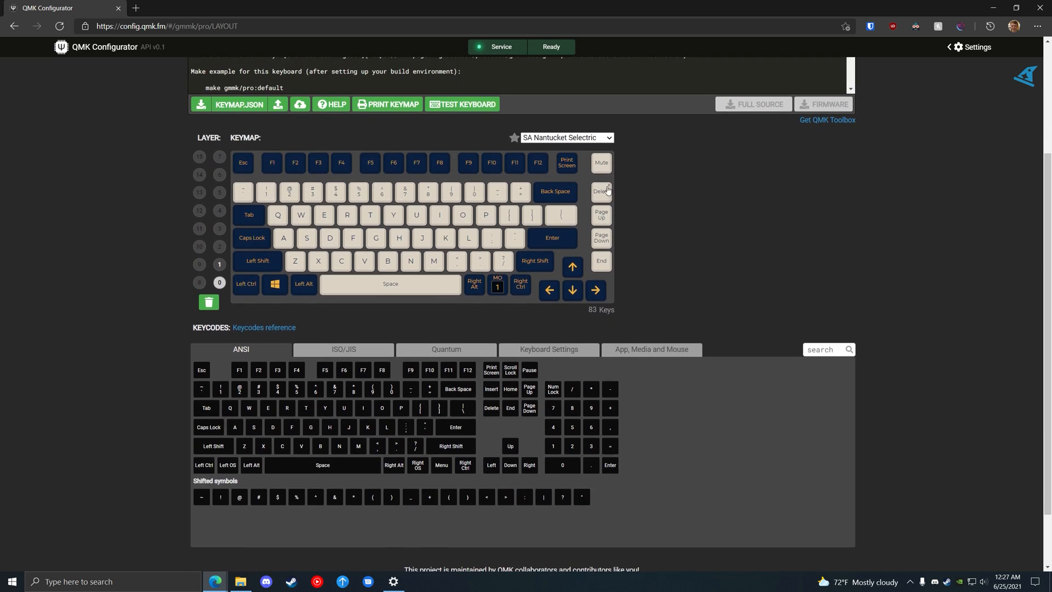
mouse_move(904, 256)
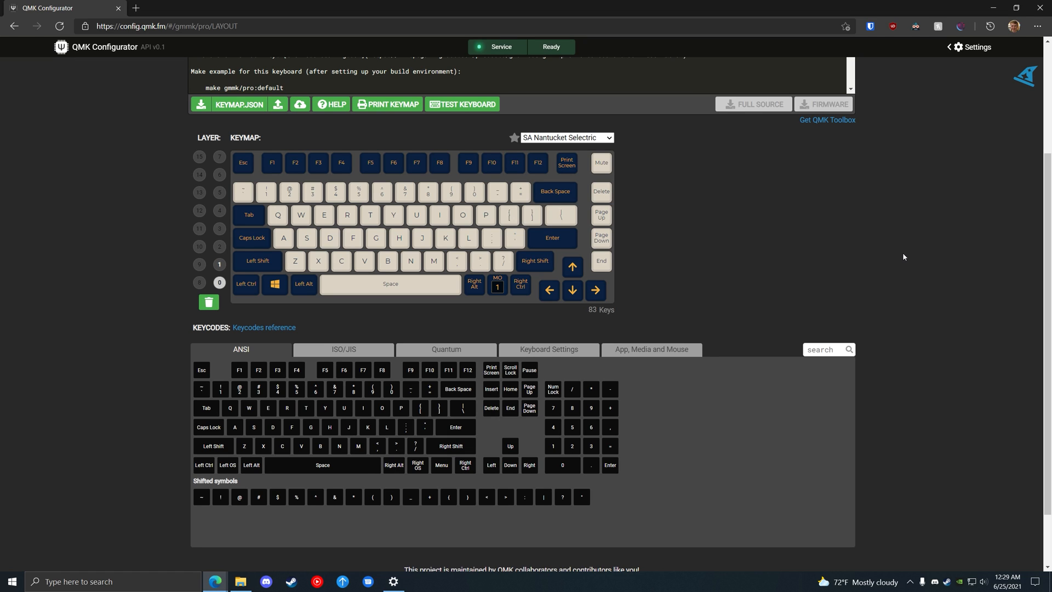
mouse_move(705, 288)
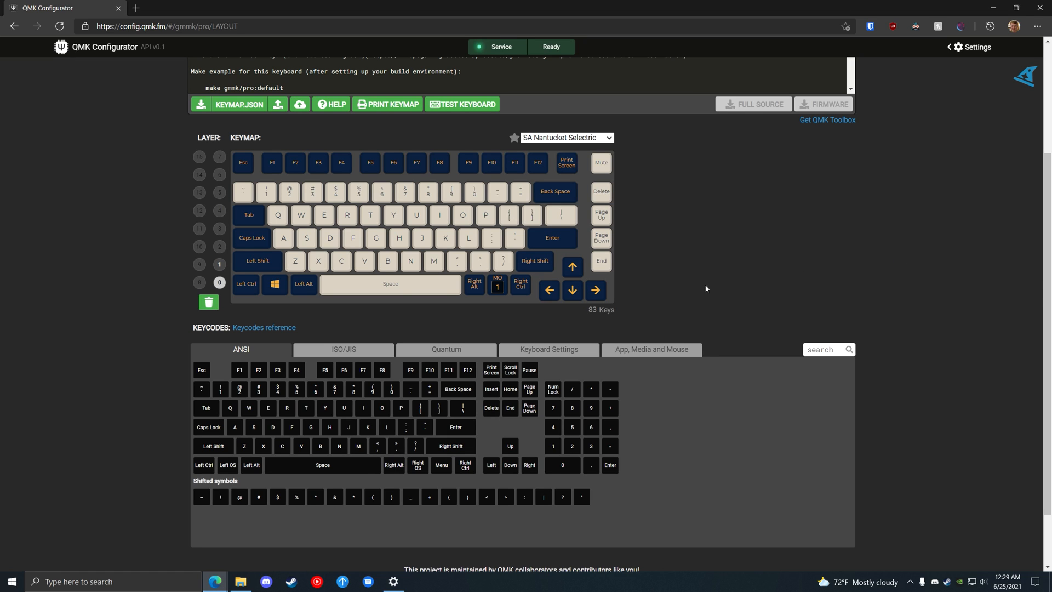
mouse_move(256, 260)
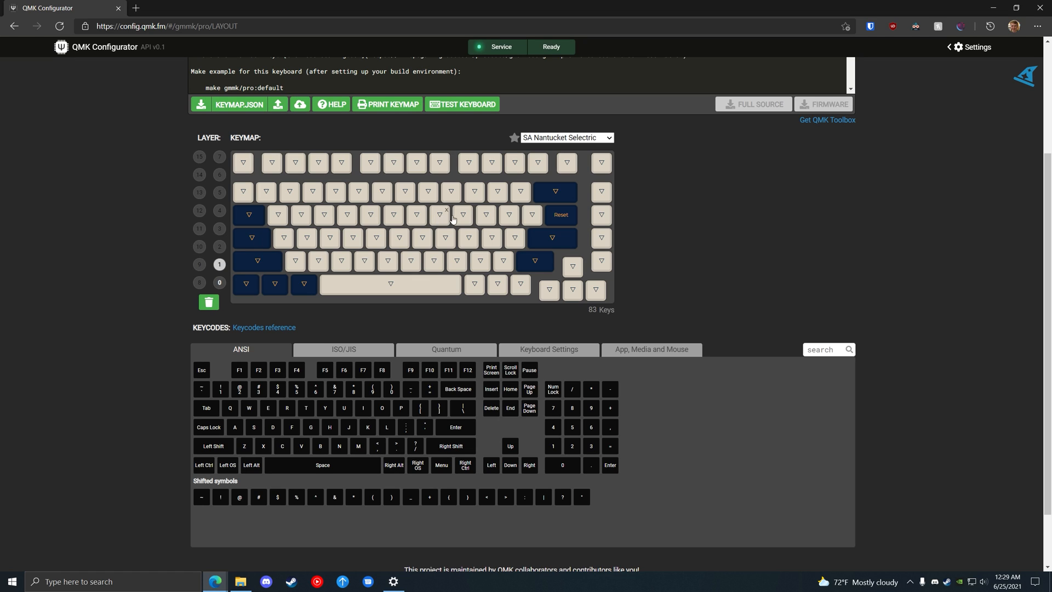
mouse_move(563, 225)
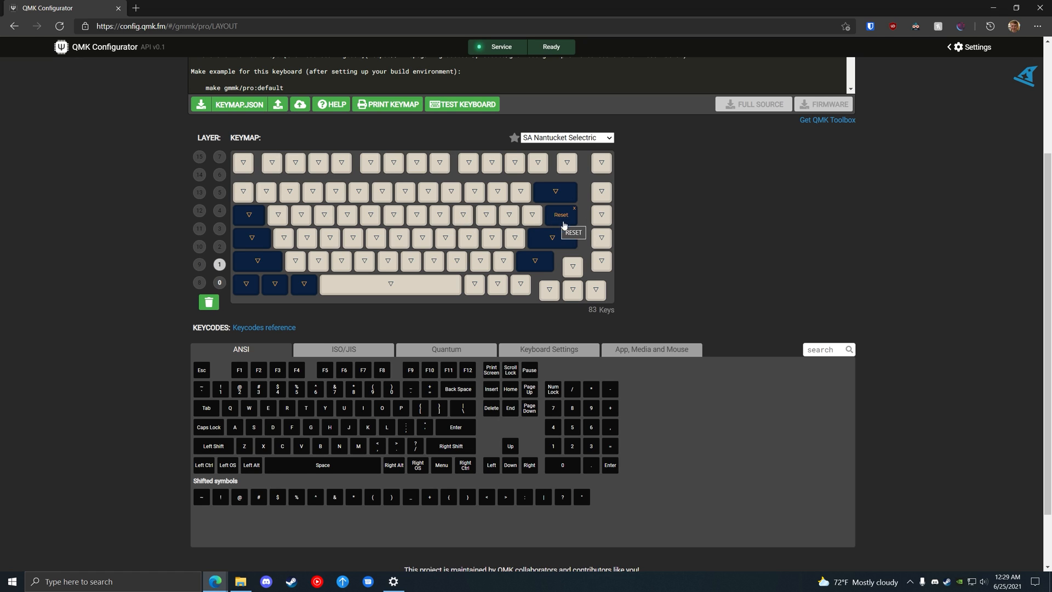
mouse_move(727, 266)
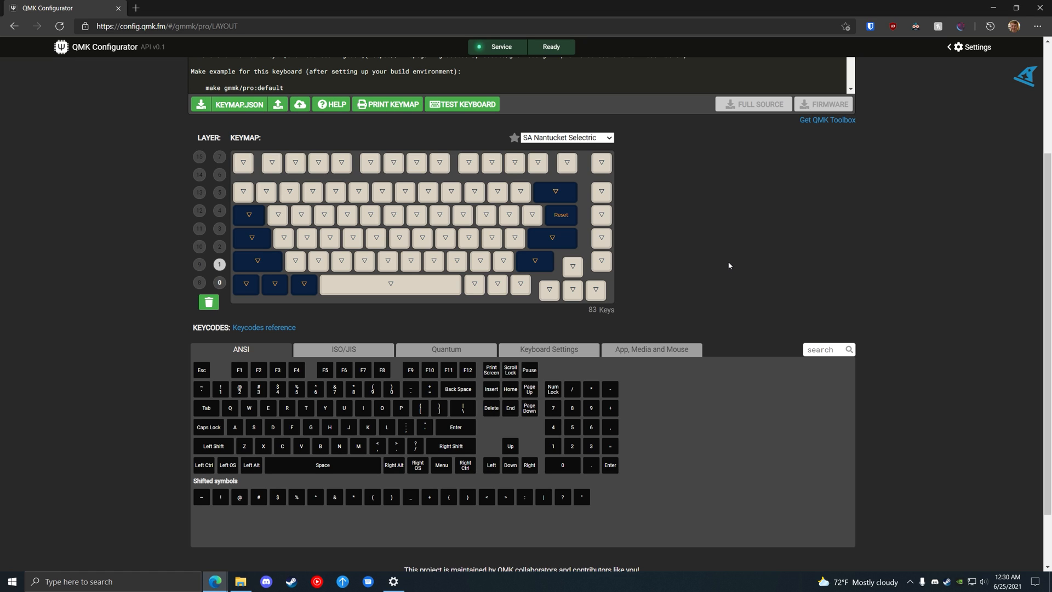
mouse_move(433, 243)
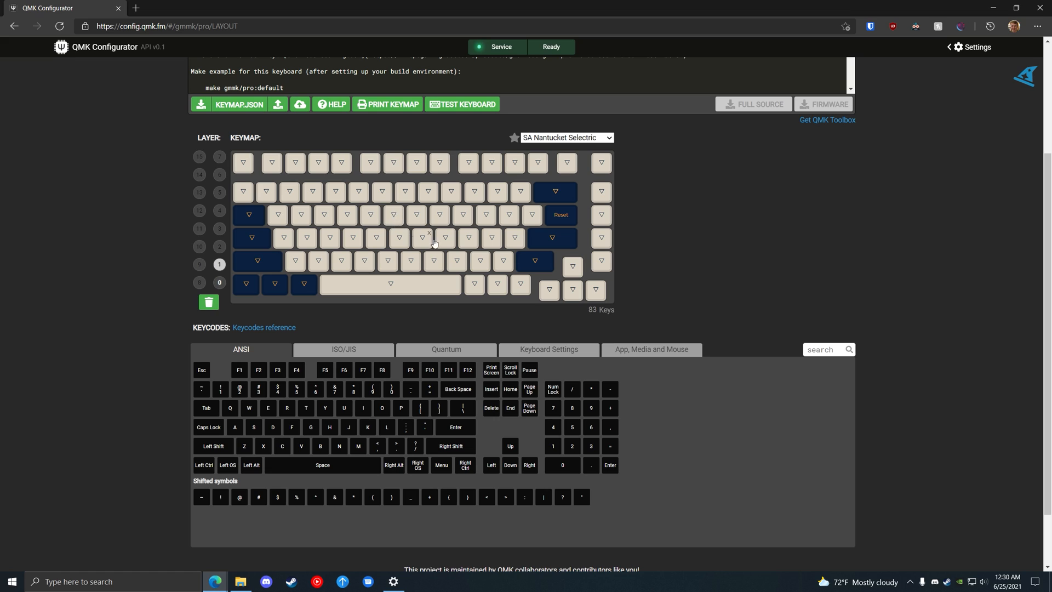
mouse_move(717, 256)
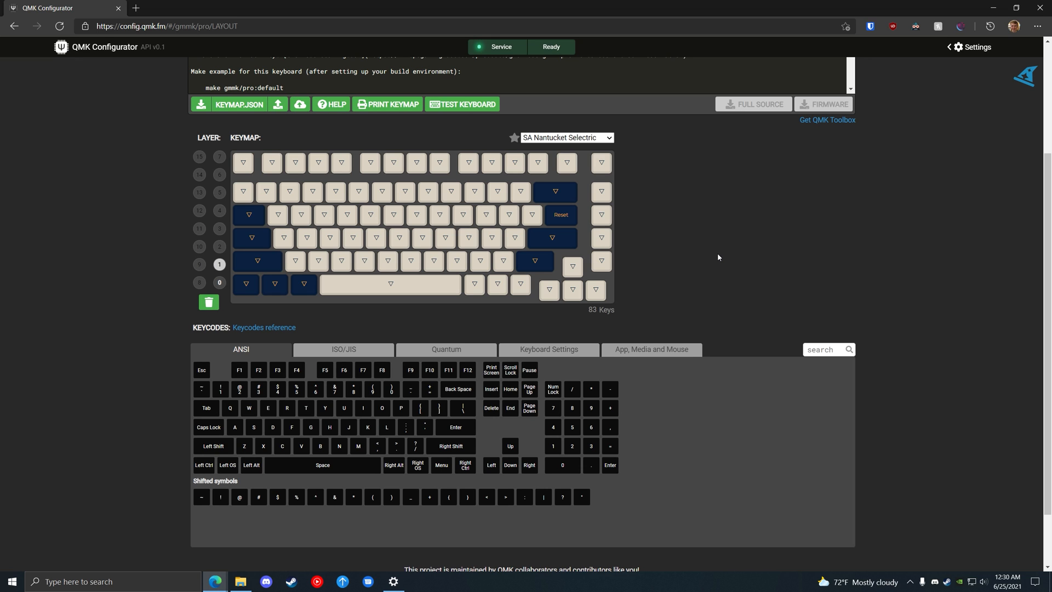
scroll(down, 3)
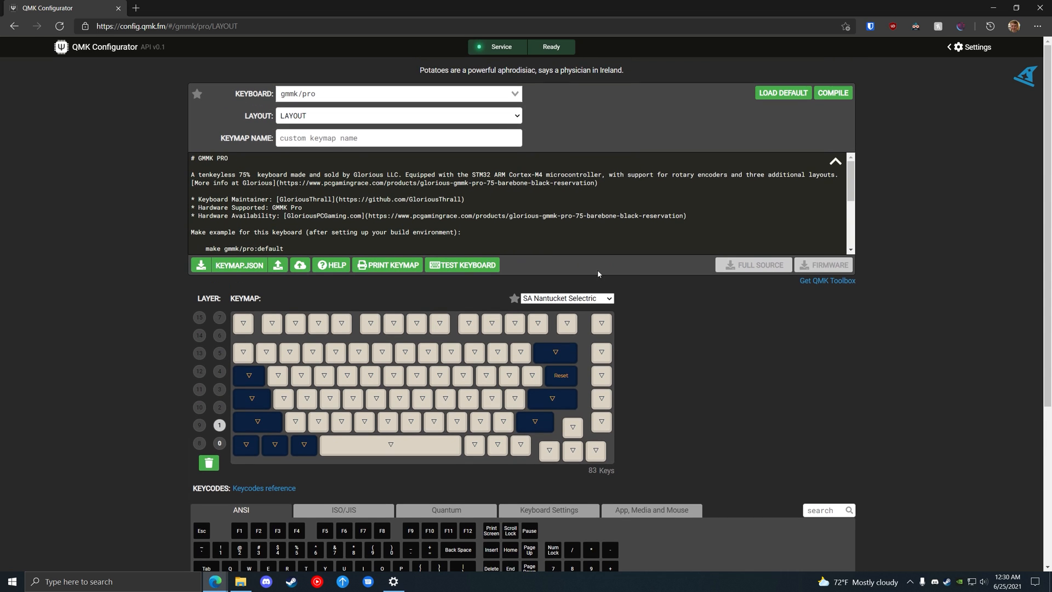
mouse_move(789, 108)
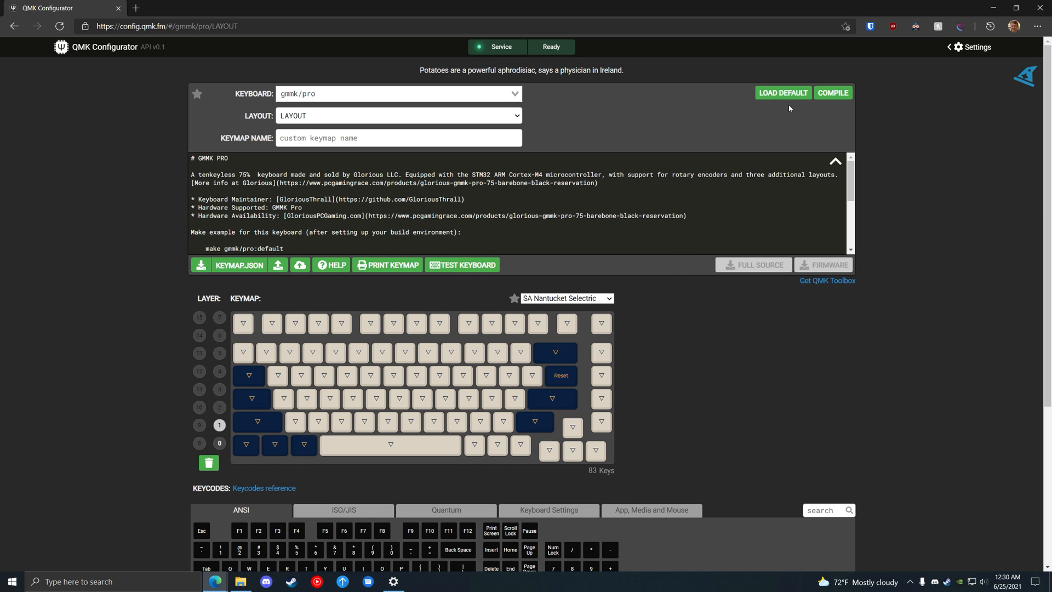
Compile the custom gmmk/pro keymap and download the resulting .bin firmware file.
click(832, 92)
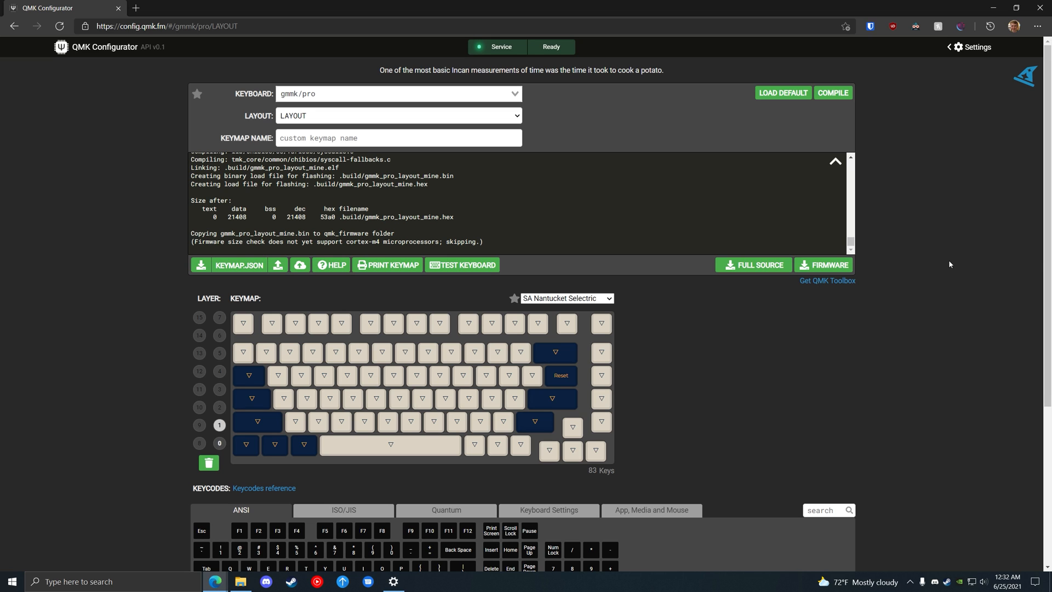
click(828, 264)
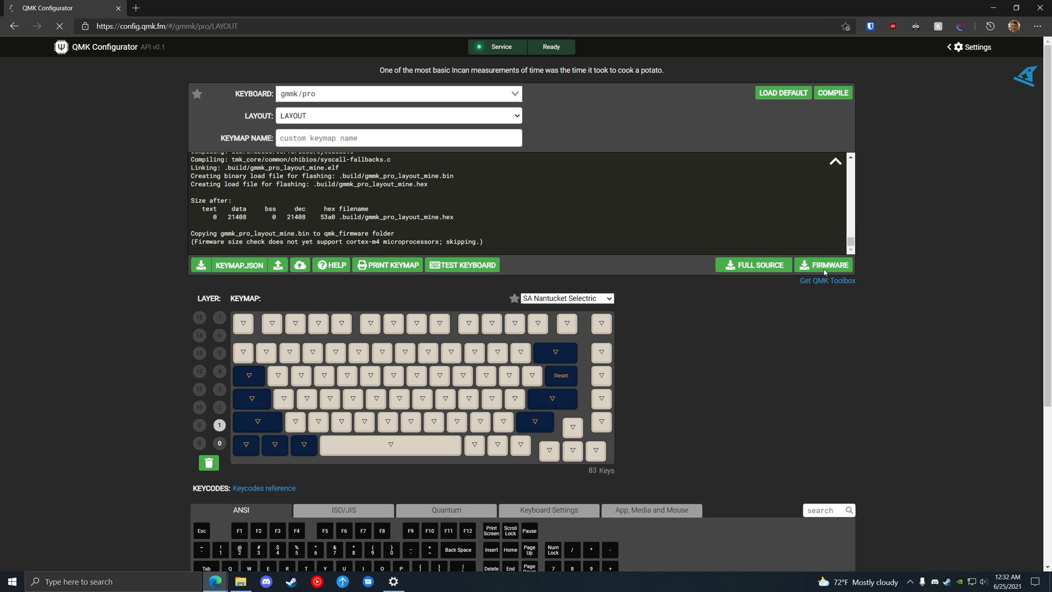
click(827, 281)
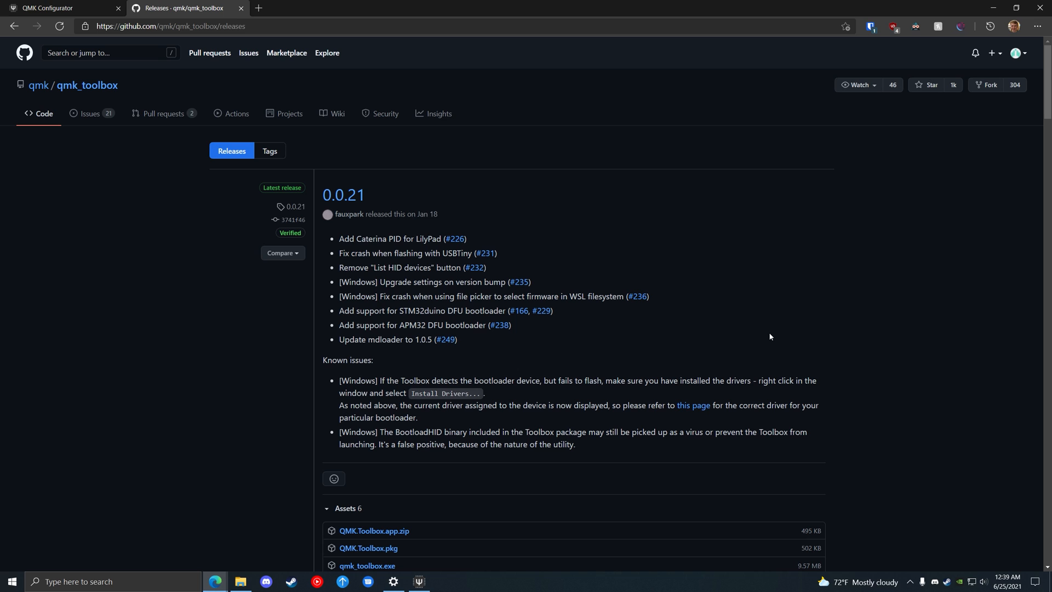
mouse_move(759, 284)
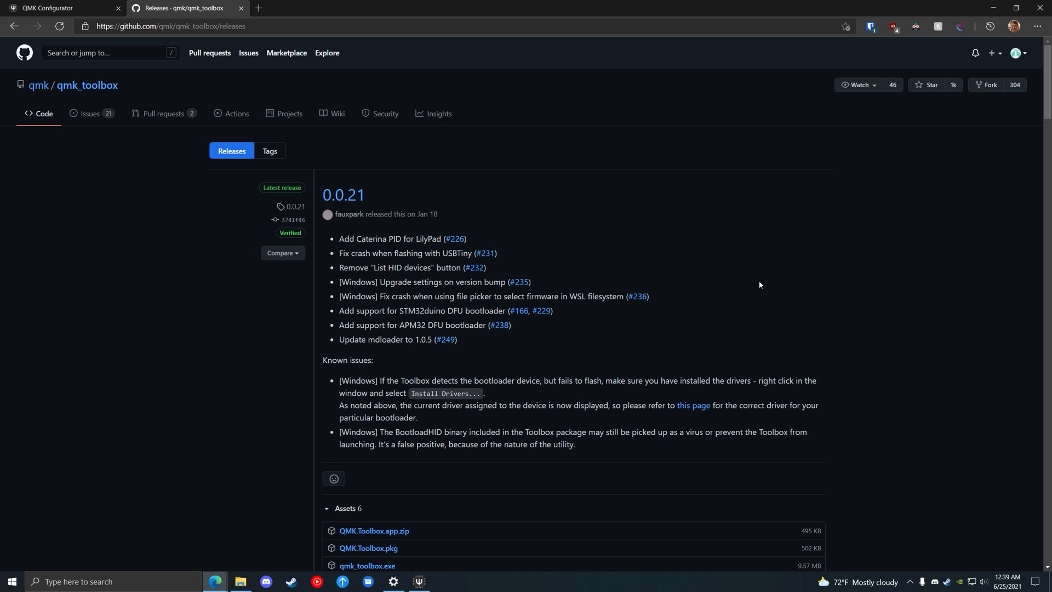
Download the qmk_toolbox.exe asset from the QMK Toolbox 0.0.21 release page.
scroll(down, 3)
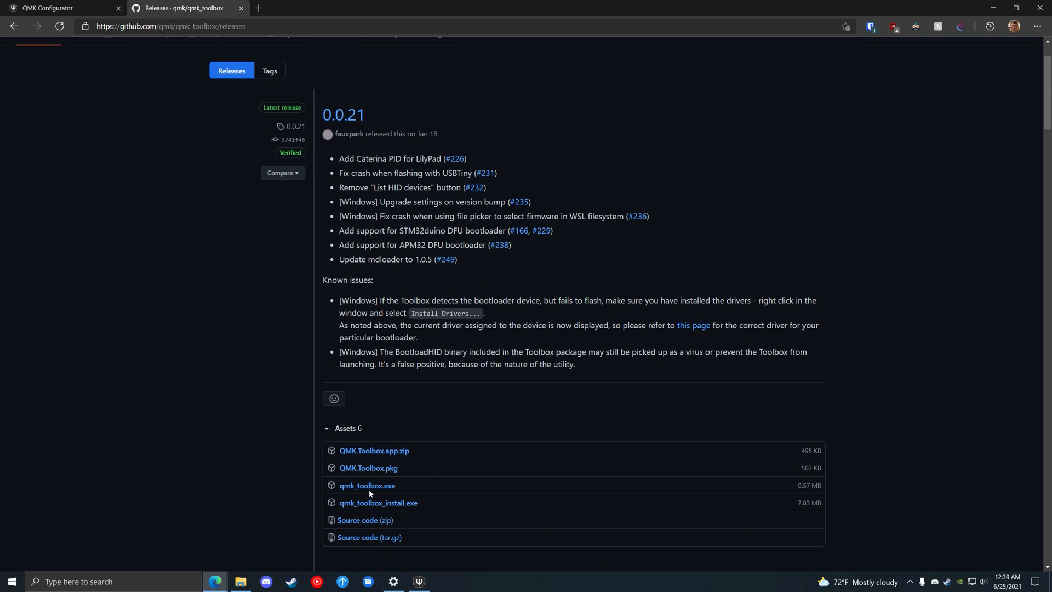
mouse_move(367, 485)
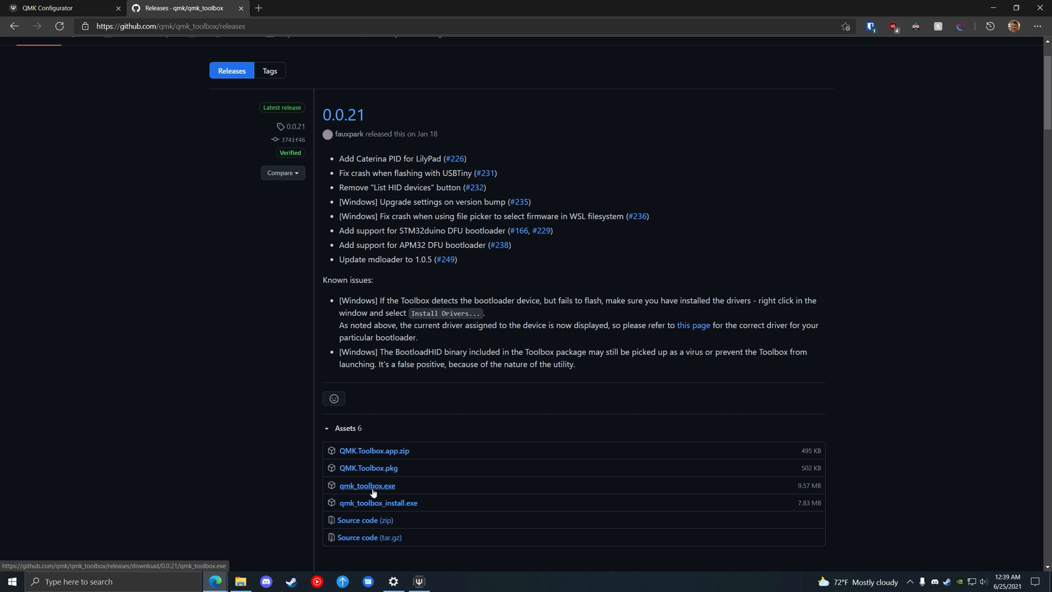
click(367, 485)
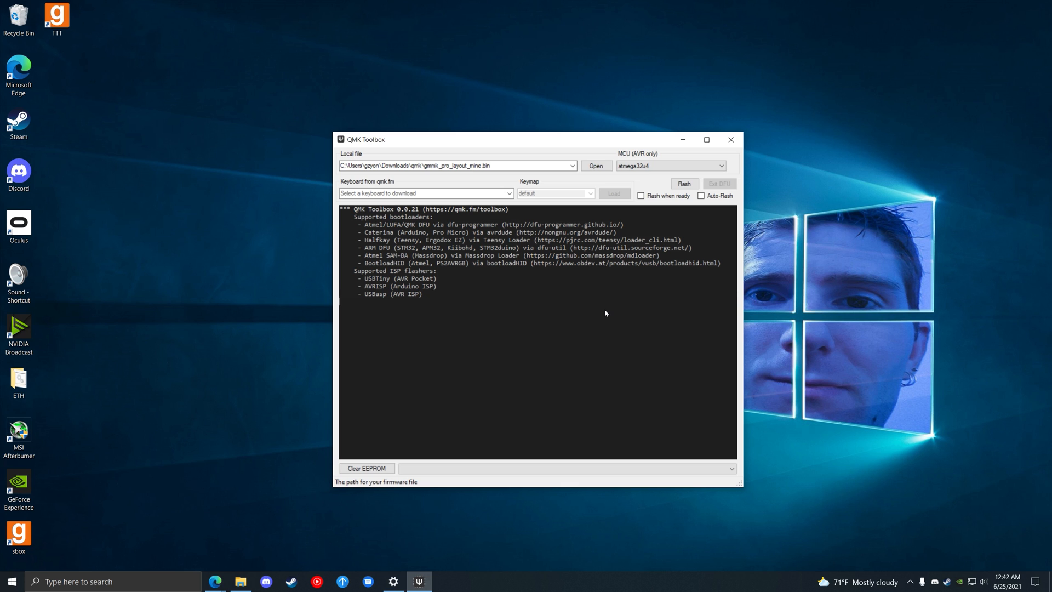
Load gmmk_pro_layout_mine.bin from Downloads\qmk as the local firmware file in QMK Toolbox.
click(595, 166)
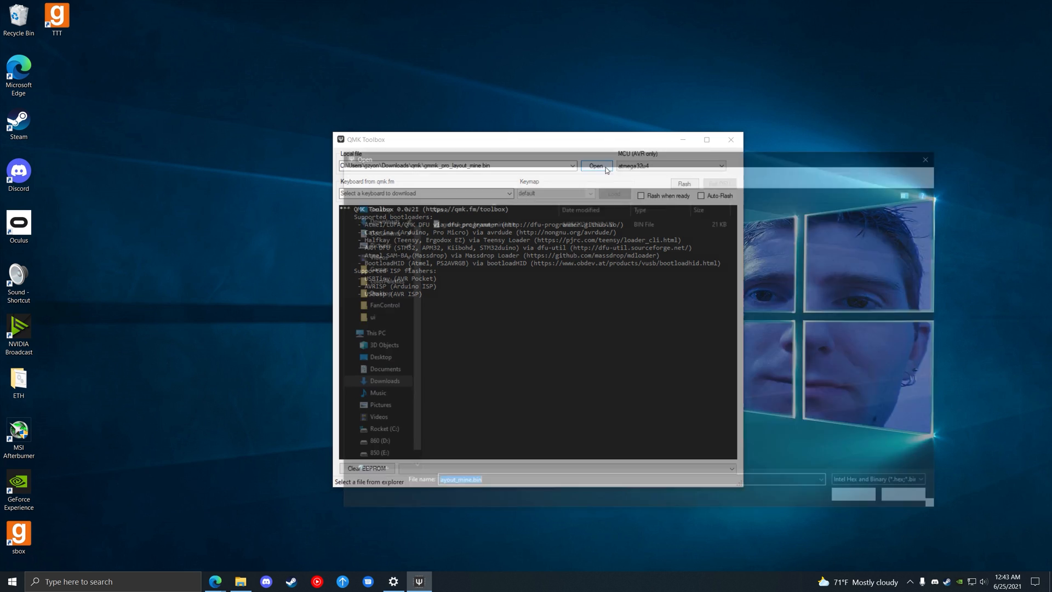
click(594, 165)
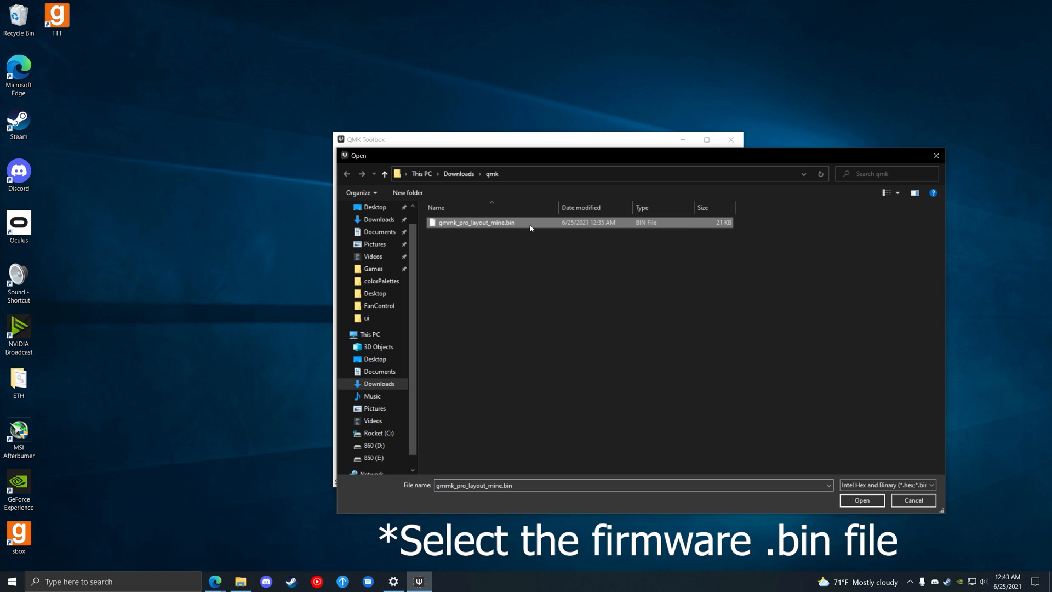
click(861, 500)
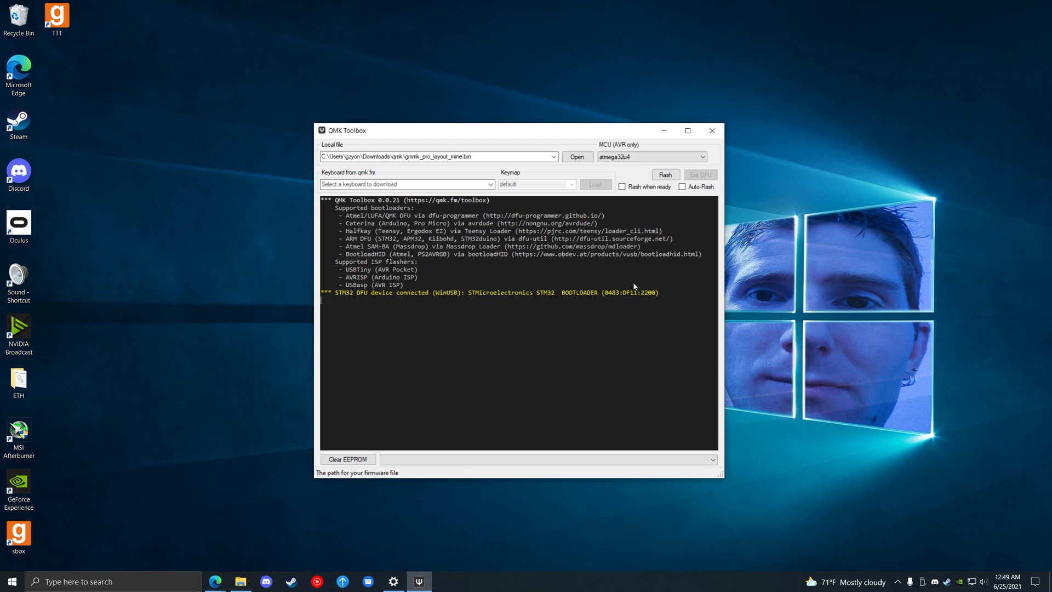
Flash the loaded firmware to the keyboard until the log reports the file downloaded successfully.
click(665, 174)
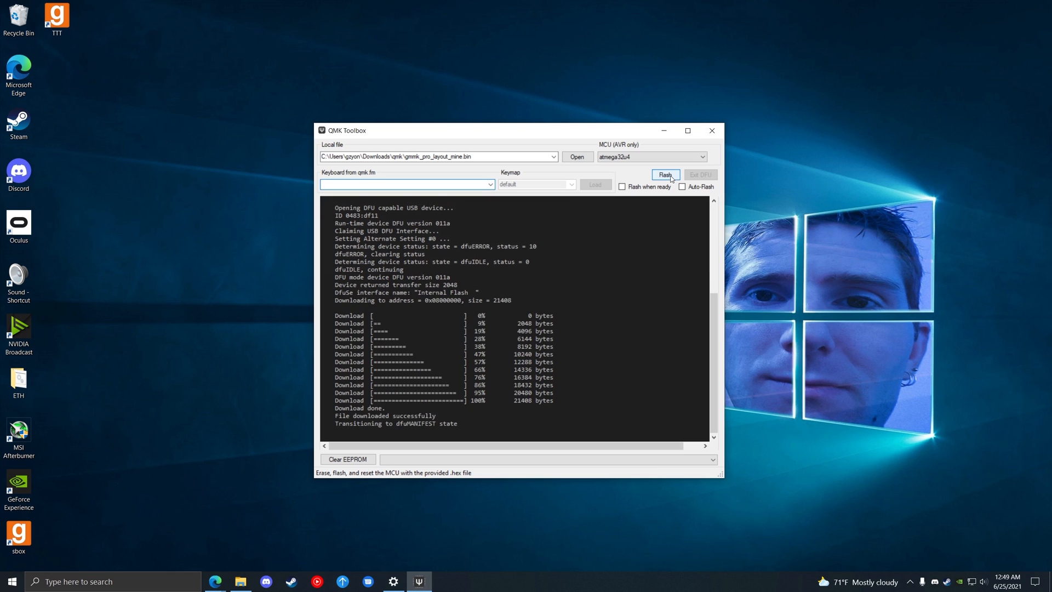
click(665, 174)
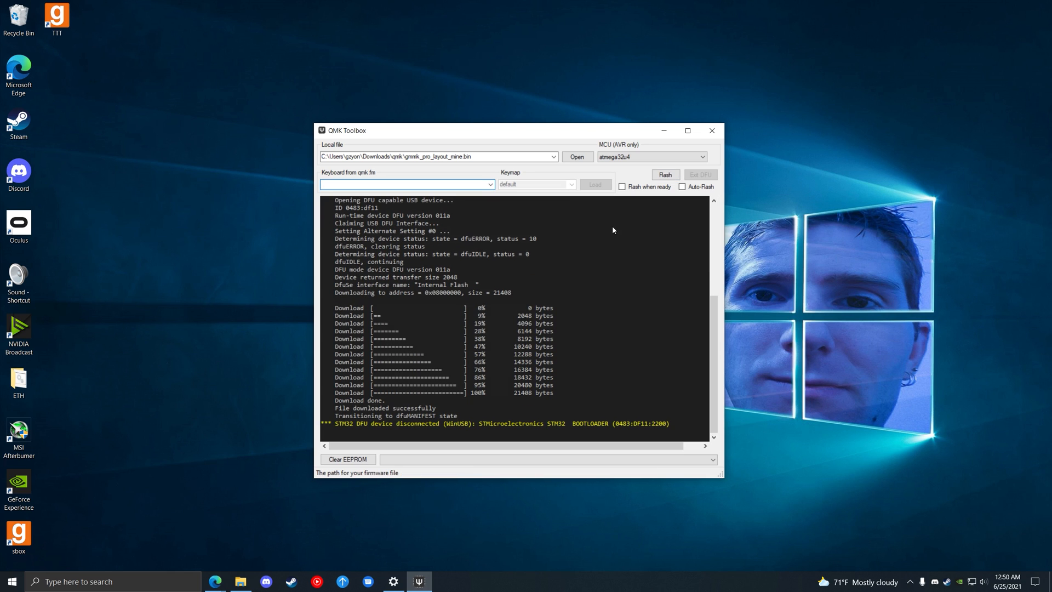